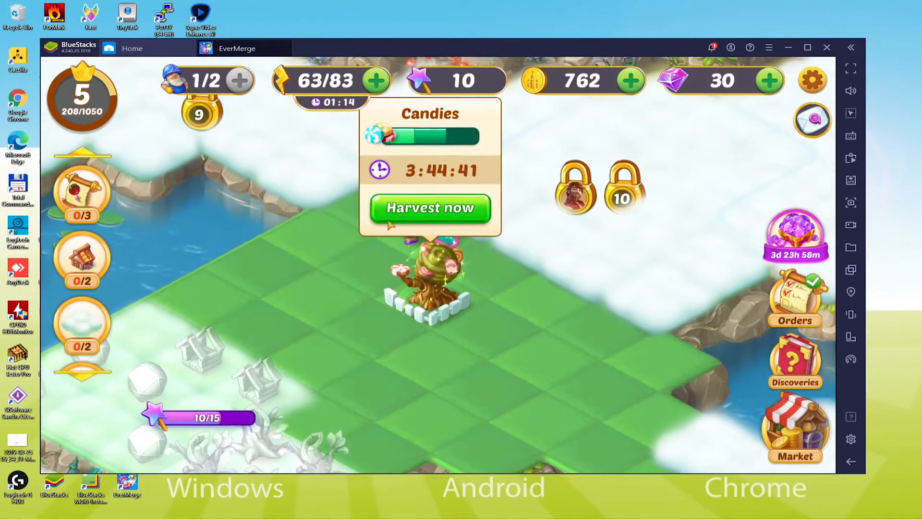
Step: Harvest the candy tree, dismiss the Complete Now offer and collect the gingerbread candy
click(430, 207)
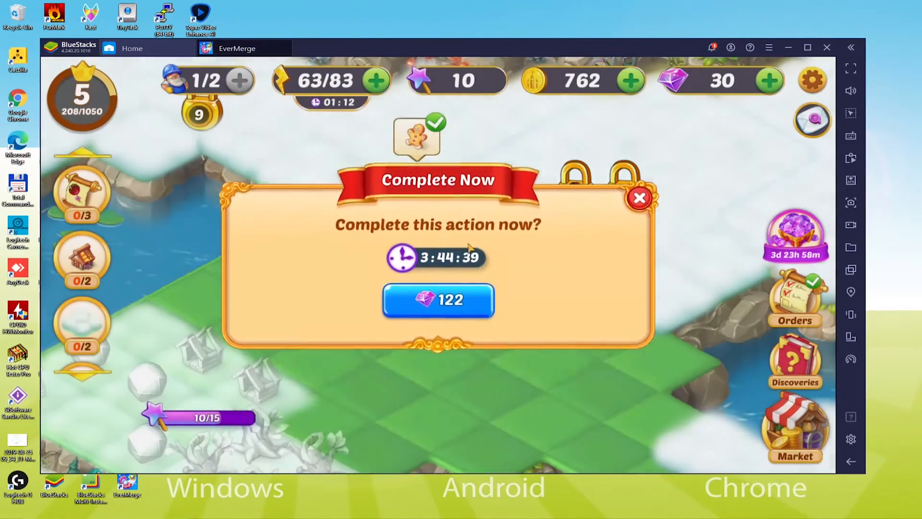
click(640, 198)
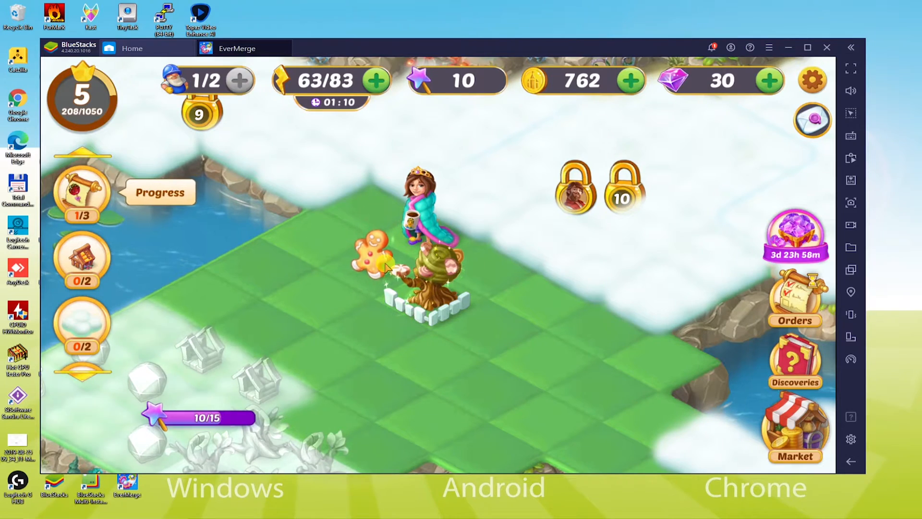
click(371, 253)
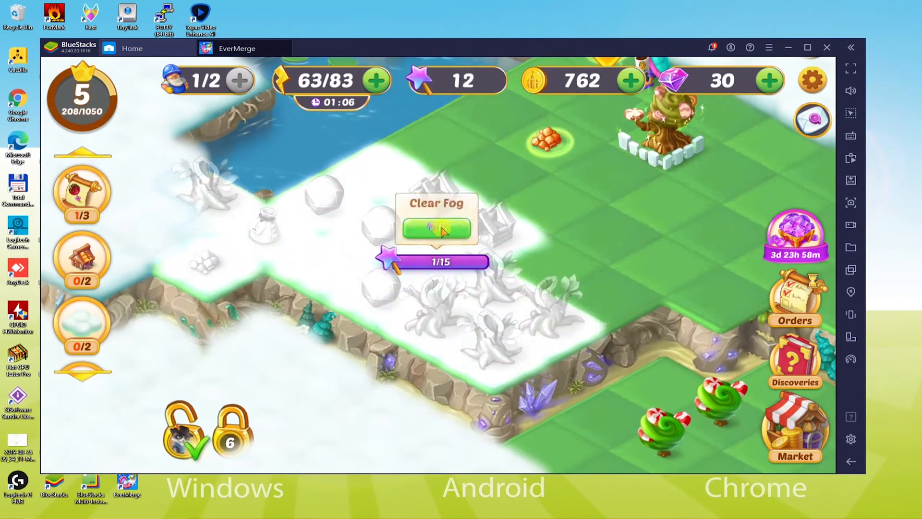
Step: Clear the fog over the snowy land and send a helper to build the house
click(436, 222)
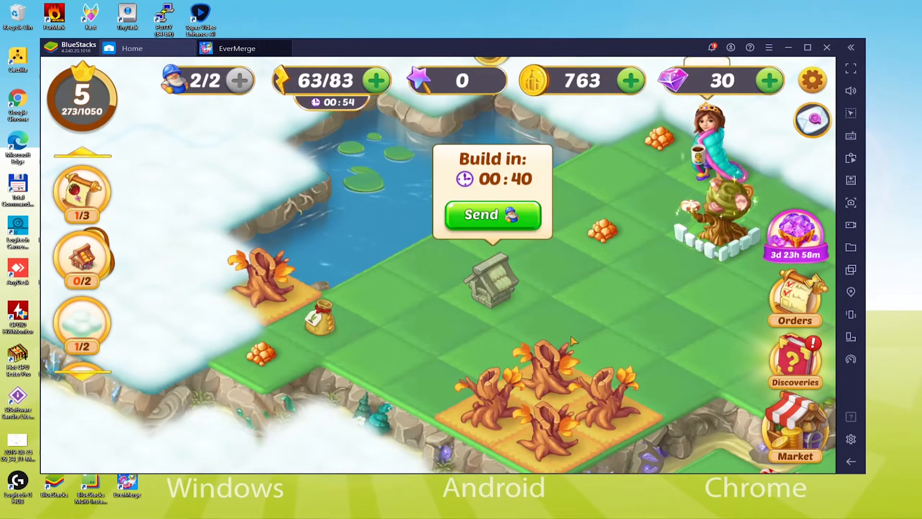
click(826, 48)
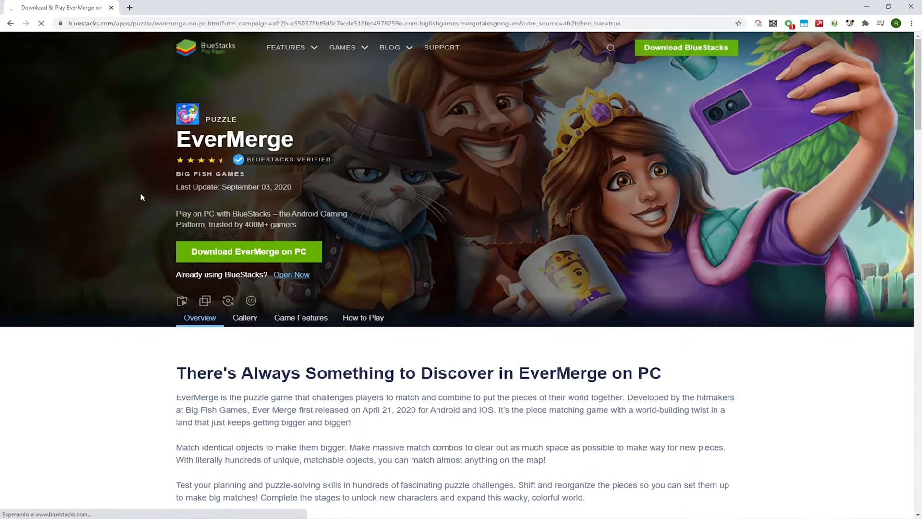
Step: Review the EverMerge page's Game Features, then start the Download EverMerge on PC
scroll(down, 3)
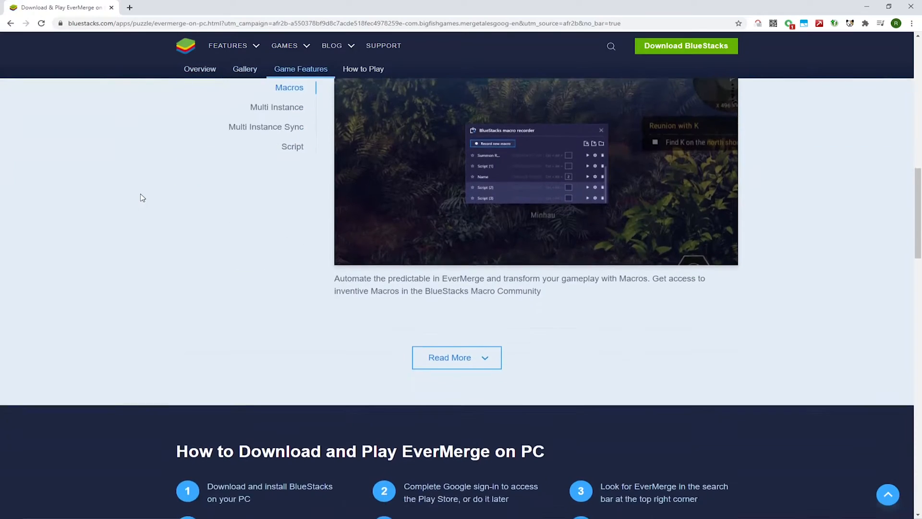
scroll(down, 3)
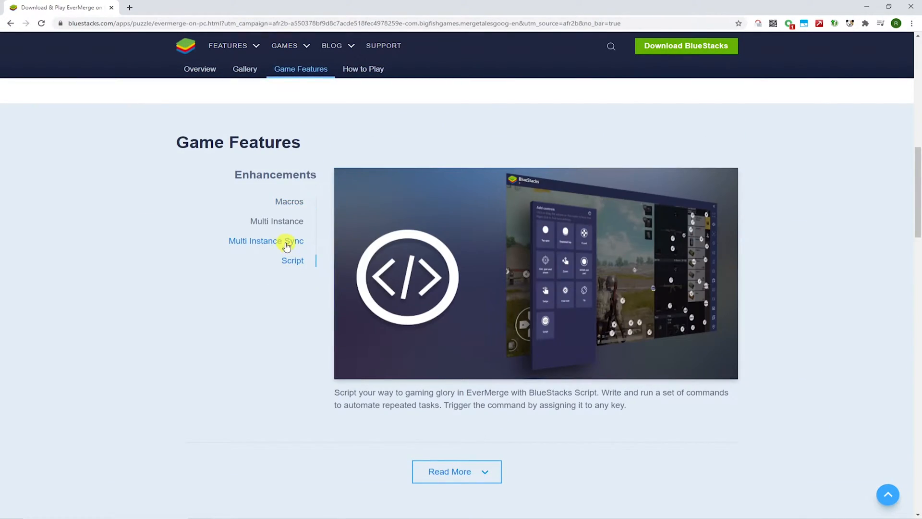
click(276, 221)
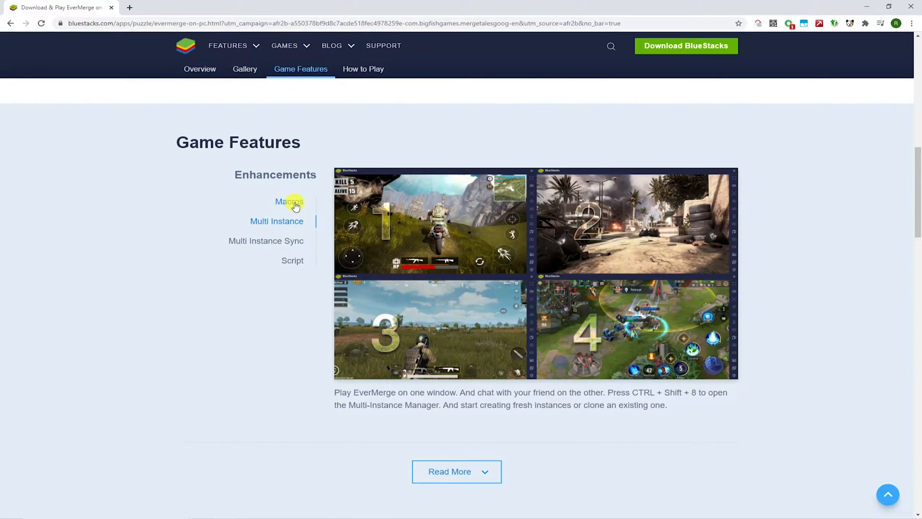
scroll(up, 3)
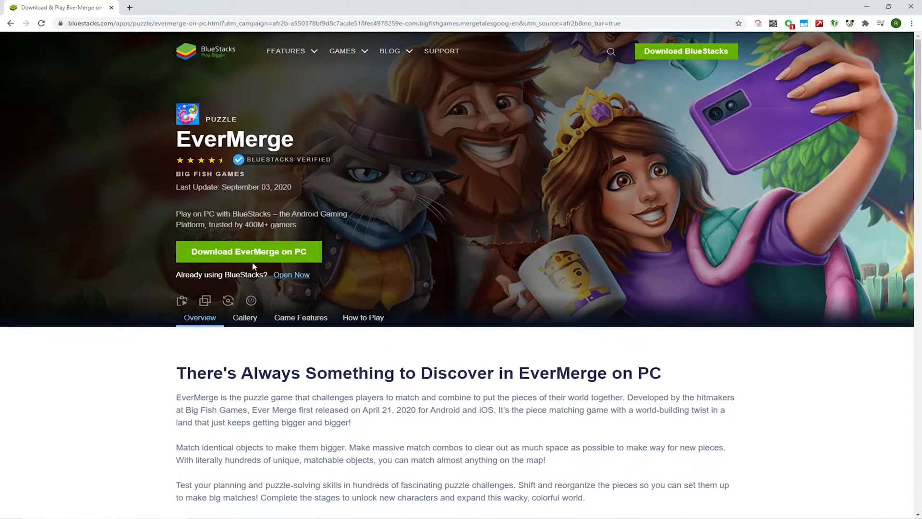
click(248, 250)
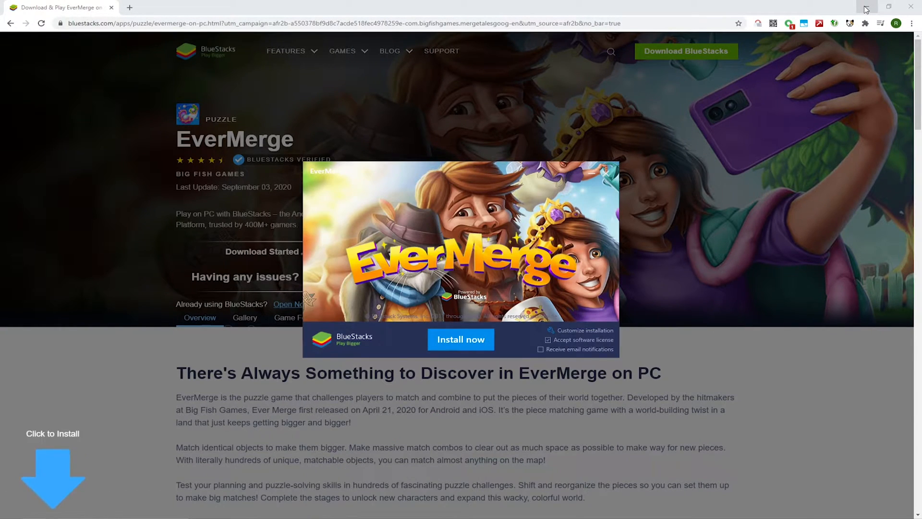
Step: Check the installer's data path C:\ProgramData\BlueStacks, keep it, and start Install now
click(865, 7)
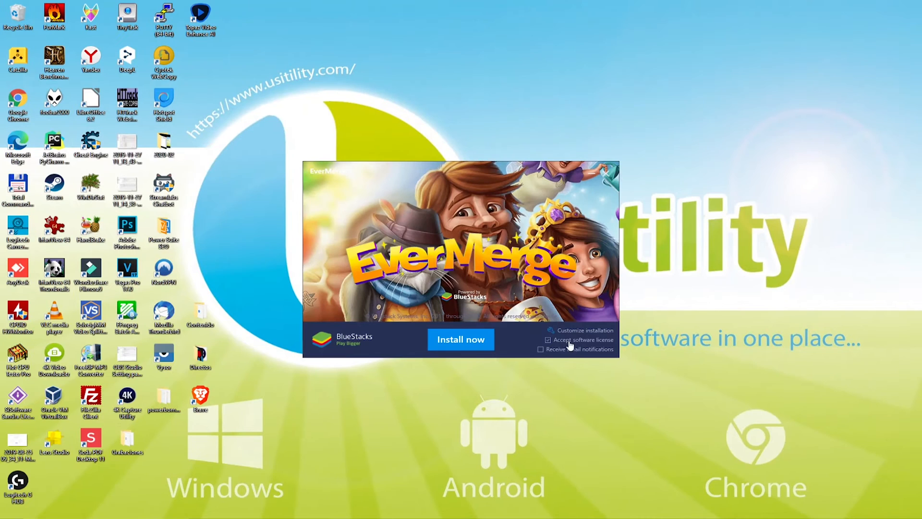
click(584, 329)
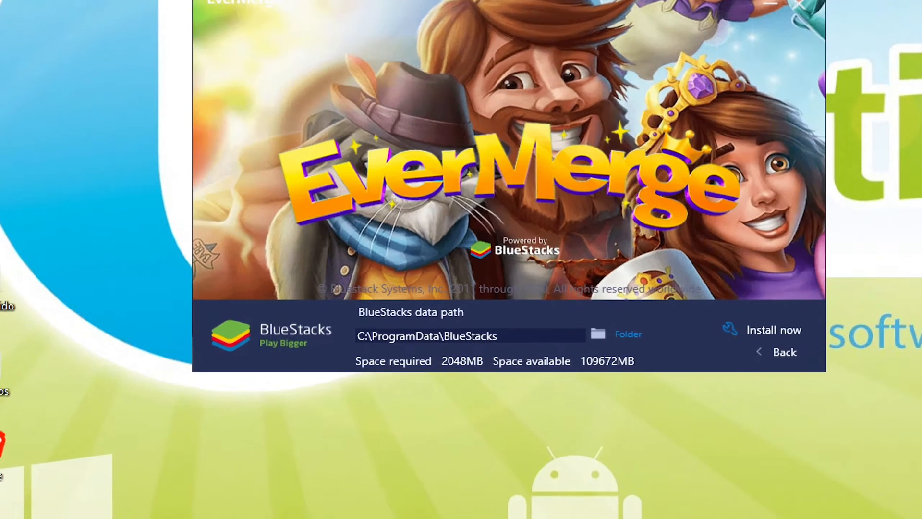
click(773, 329)
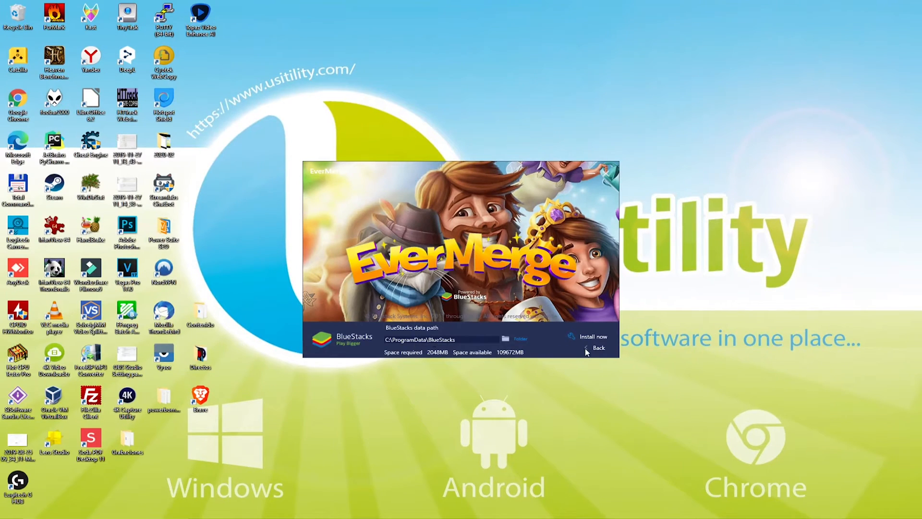
click(599, 348)
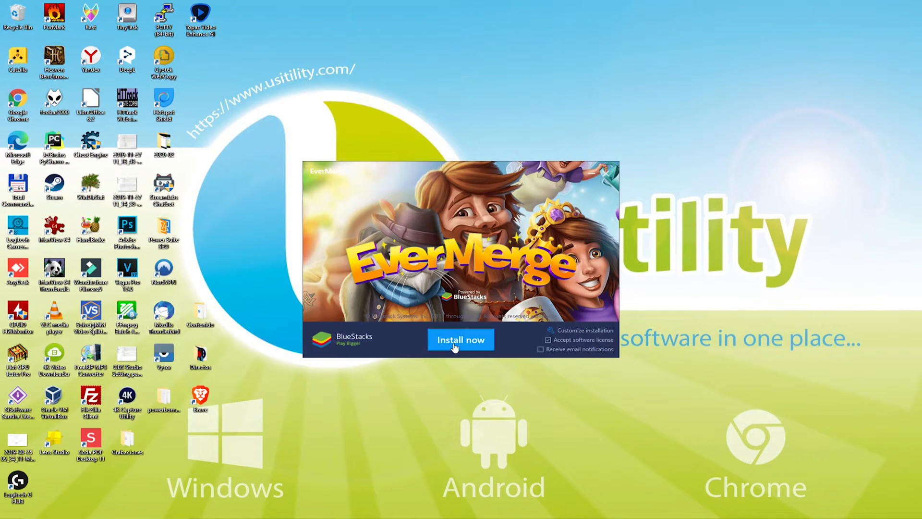
click(460, 339)
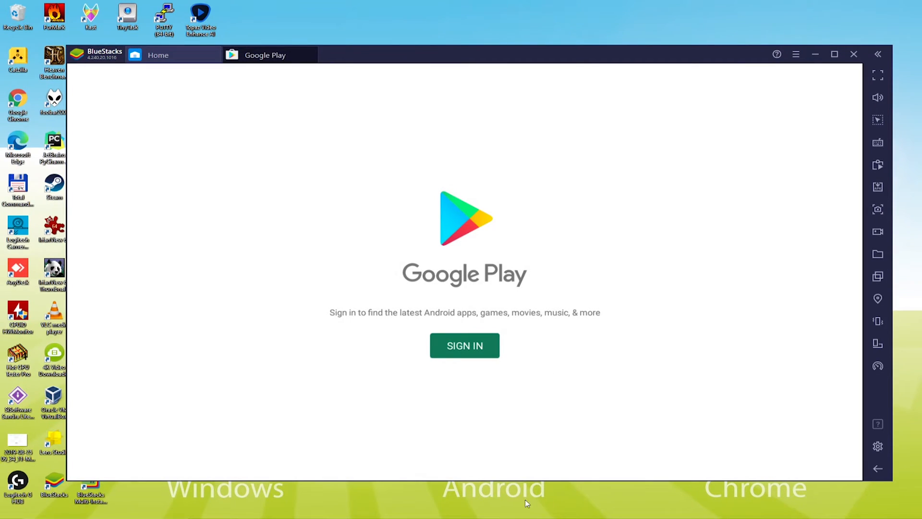
Step: Sign in to Google Play with the Google account and accept Google's terms of service
click(464, 344)
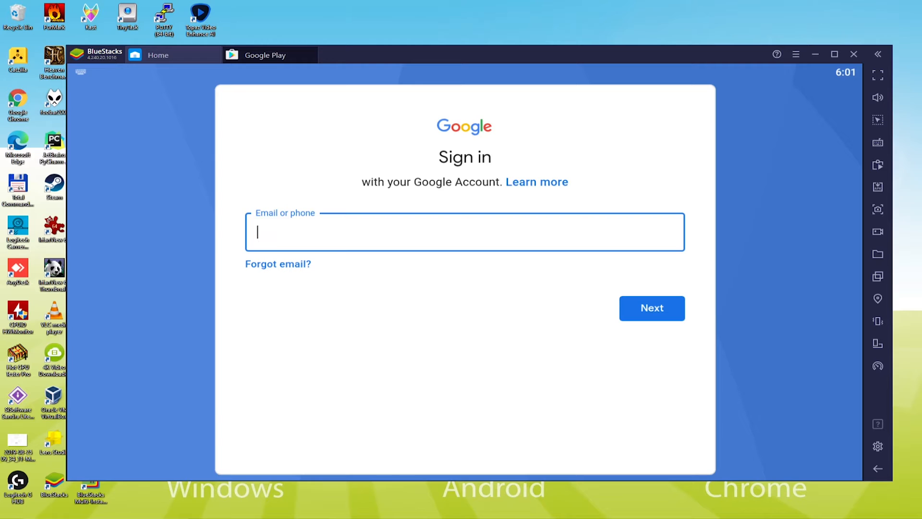
click(651, 307)
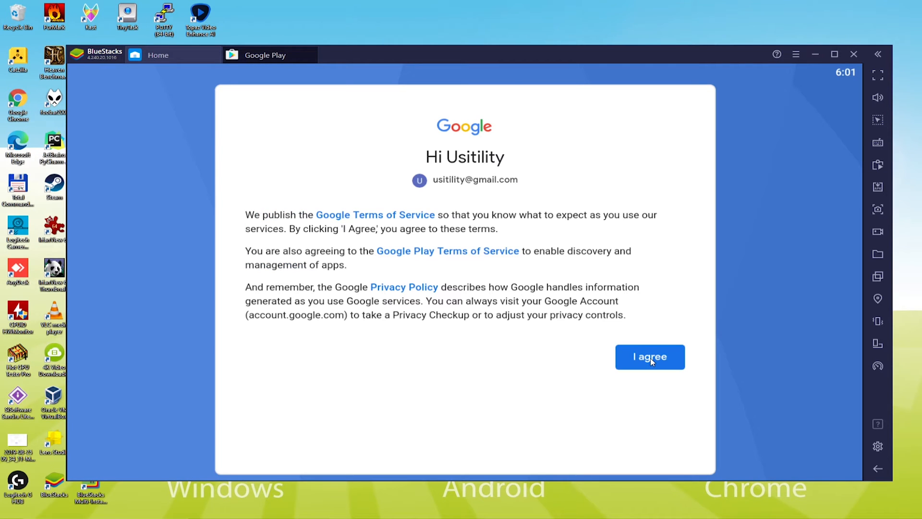
click(649, 358)
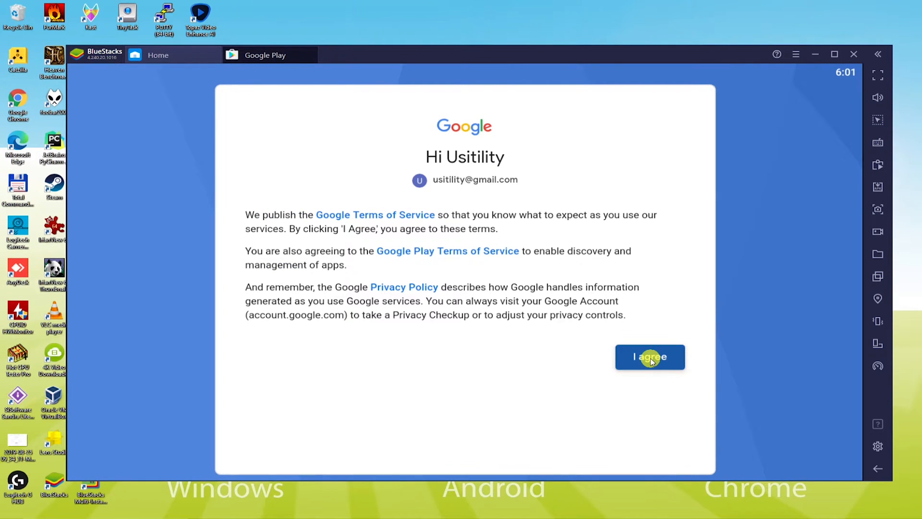
click(649, 357)
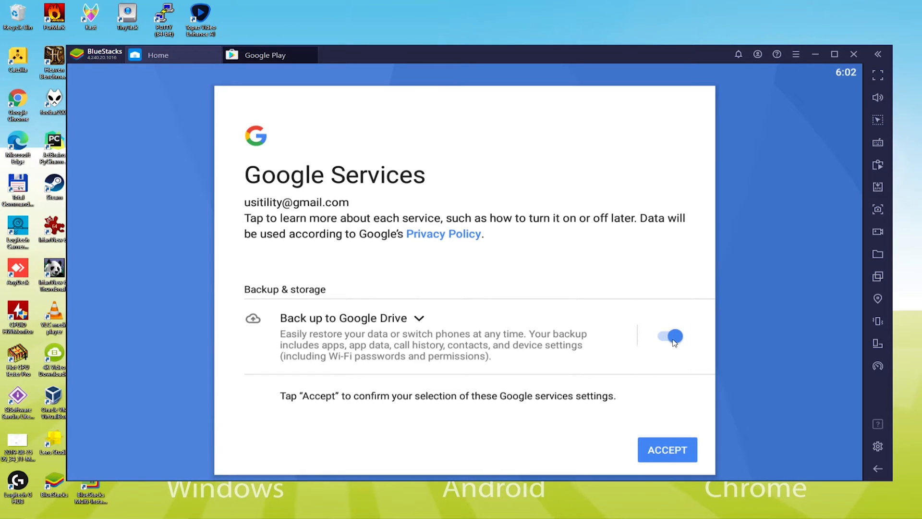
Step: Switch off Back up to Google Drive and finish the account setup
click(669, 337)
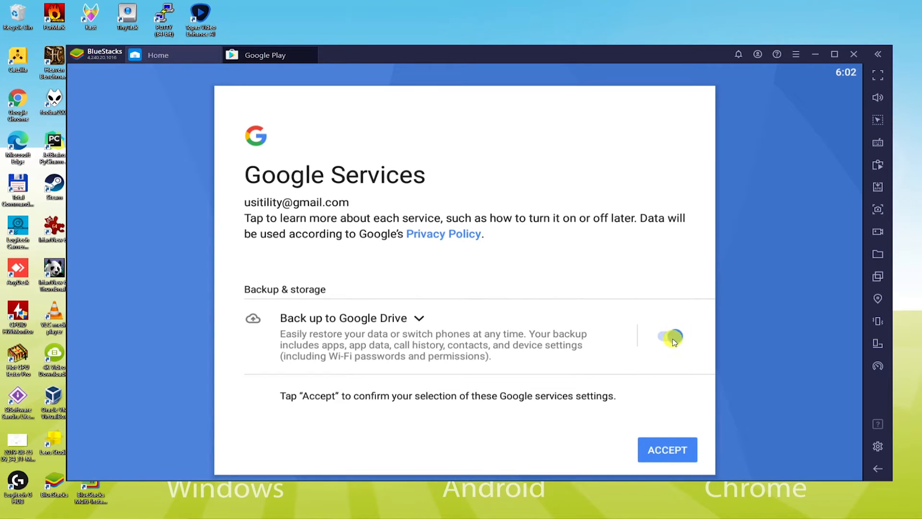
click(666, 450)
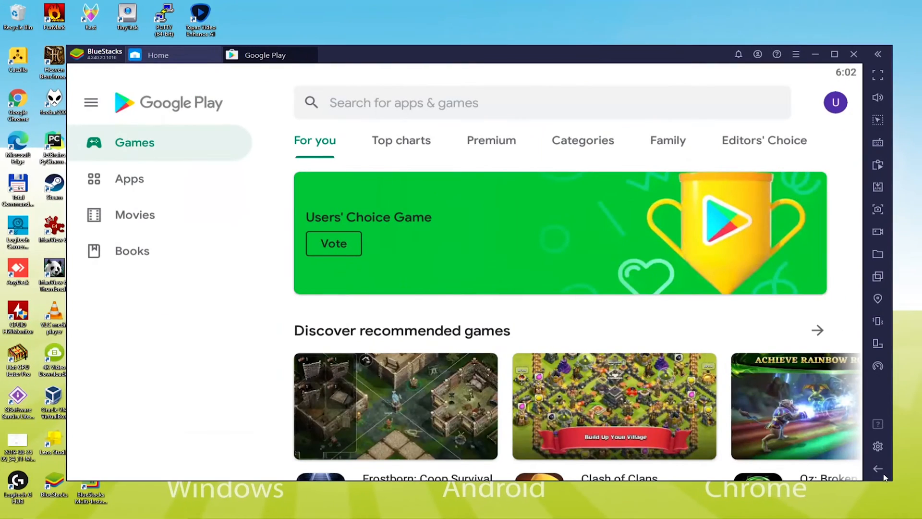
Step: Leave Google Play and relaunch BlueStacks from its desktop shortcut
click(158, 55)
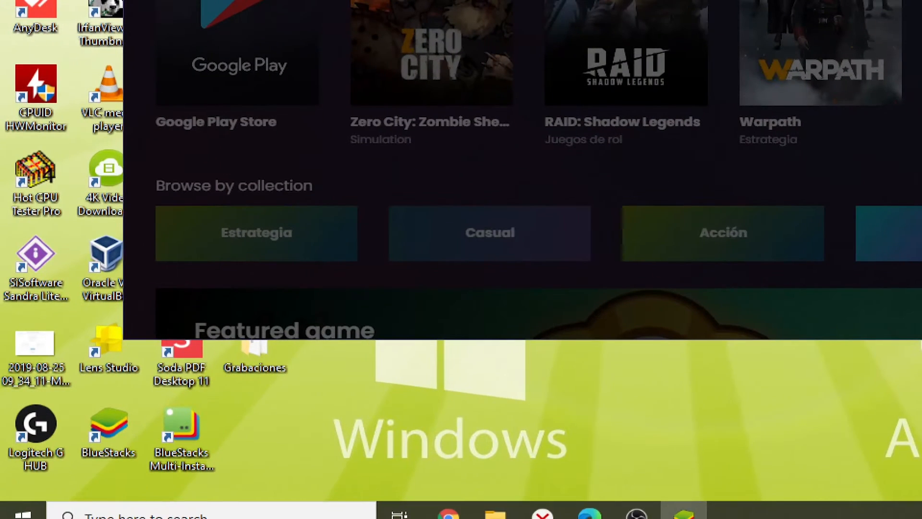
click(108, 435)
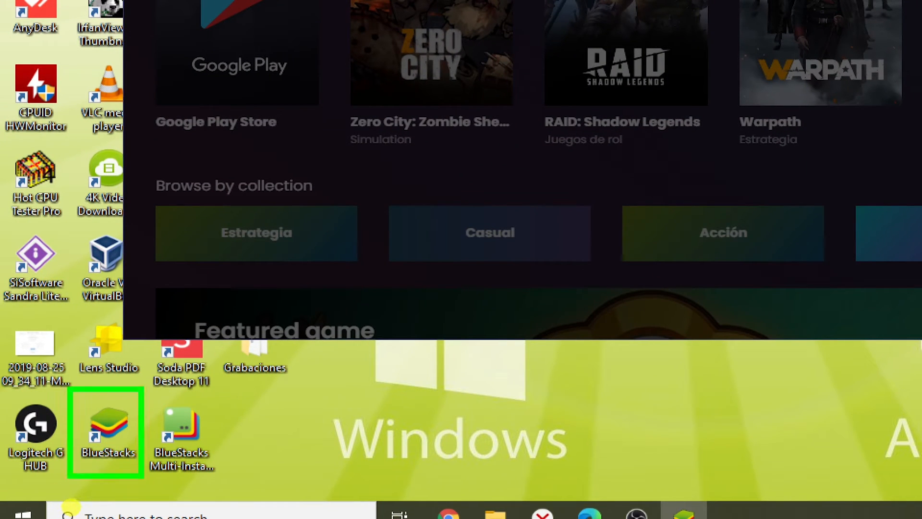
click(182, 433)
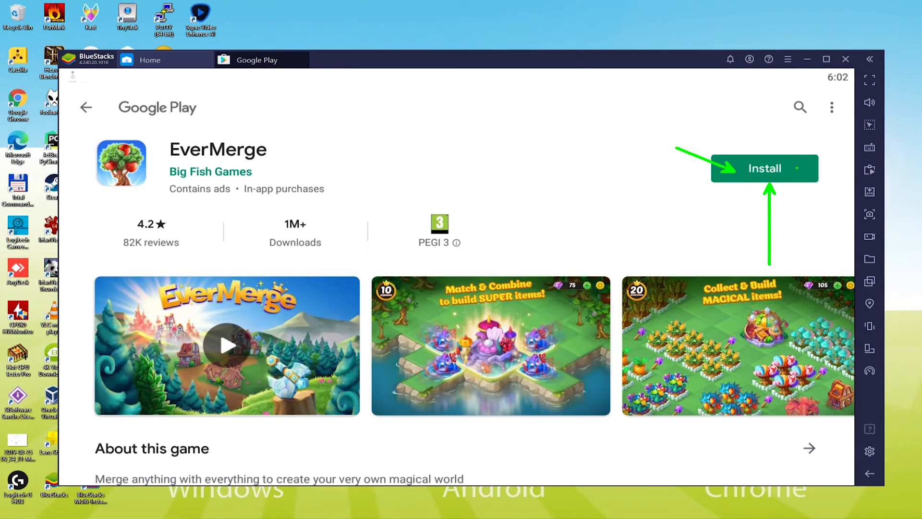
Step: Install EverMerge from its Google Play page and wait for it to finish
click(765, 168)
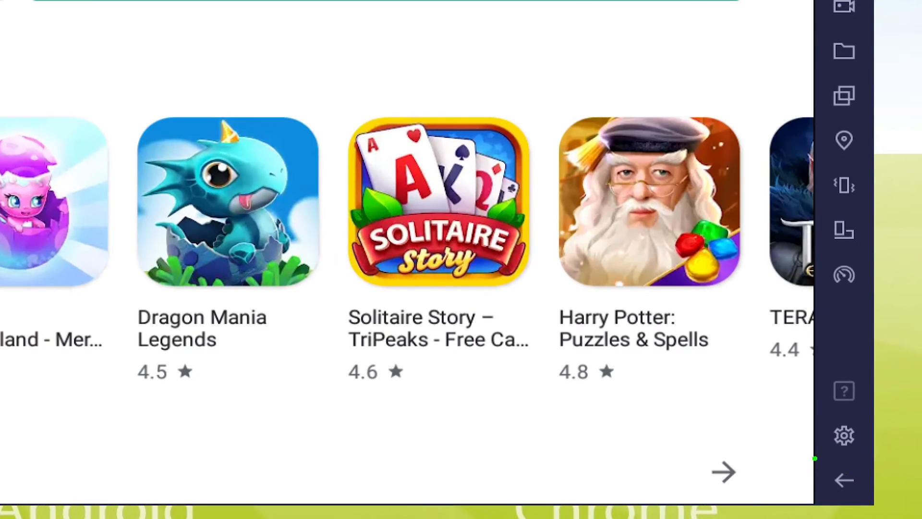
click(868, 475)
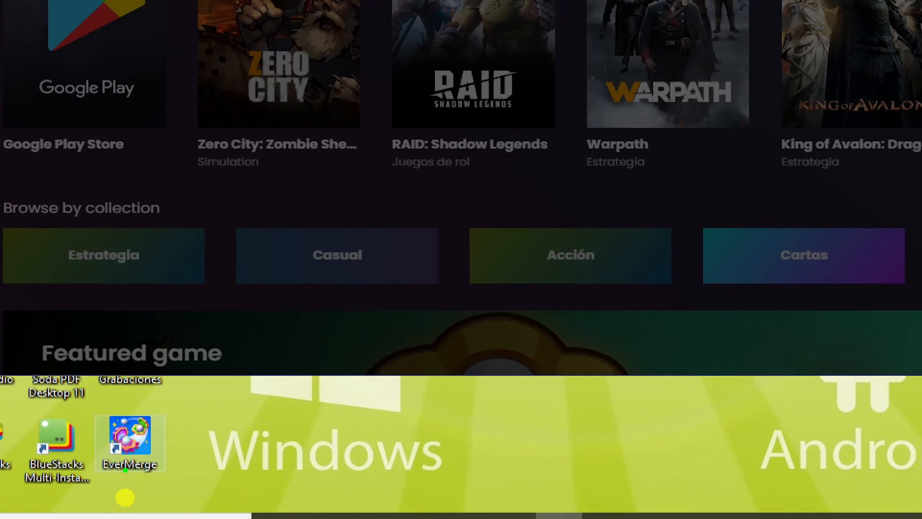
Step: Dismiss the Search games tip and launch EverMerge from the My games tab
click(130, 442)
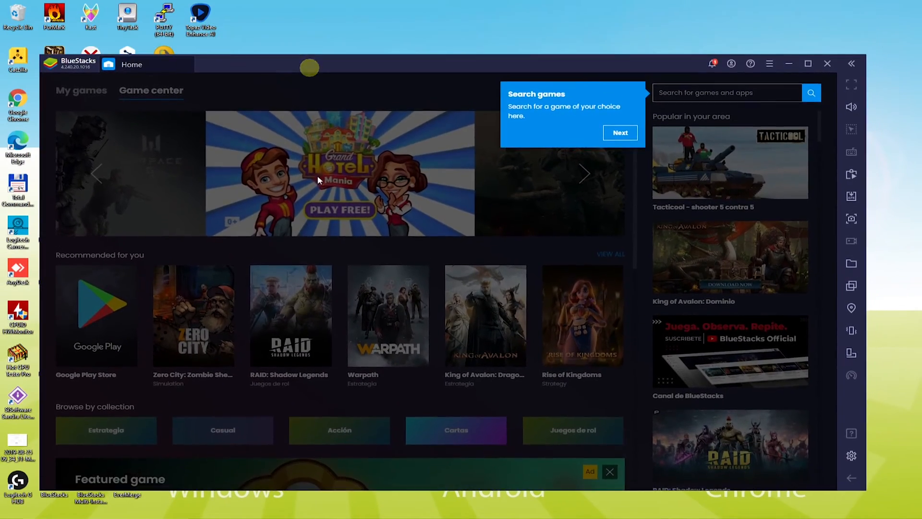
click(620, 132)
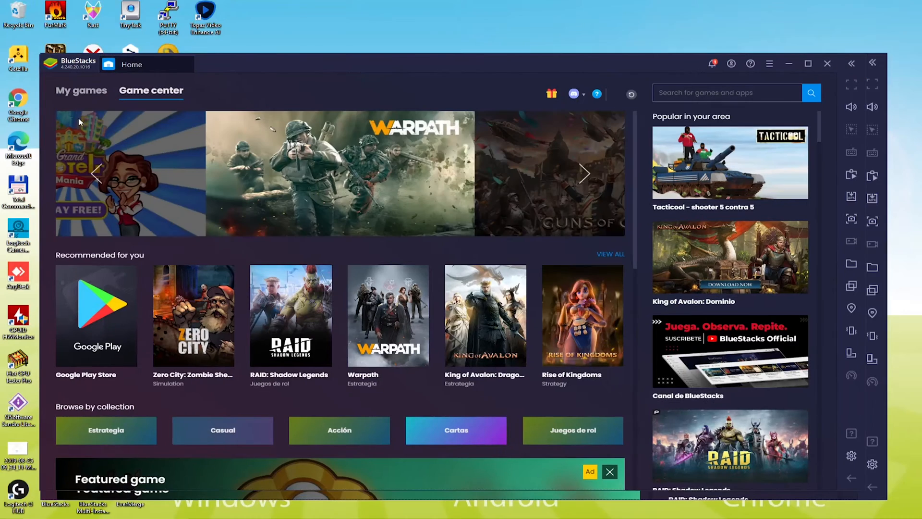
click(81, 90)
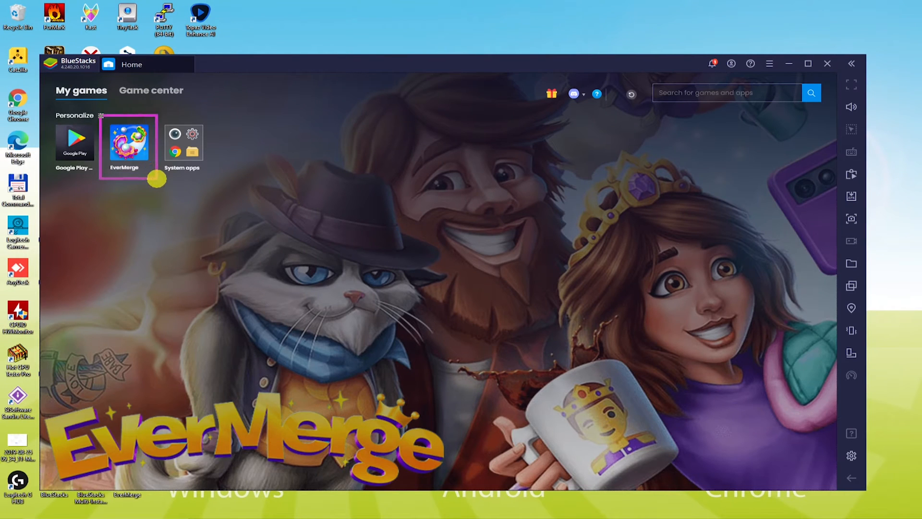
double_click(125, 143)
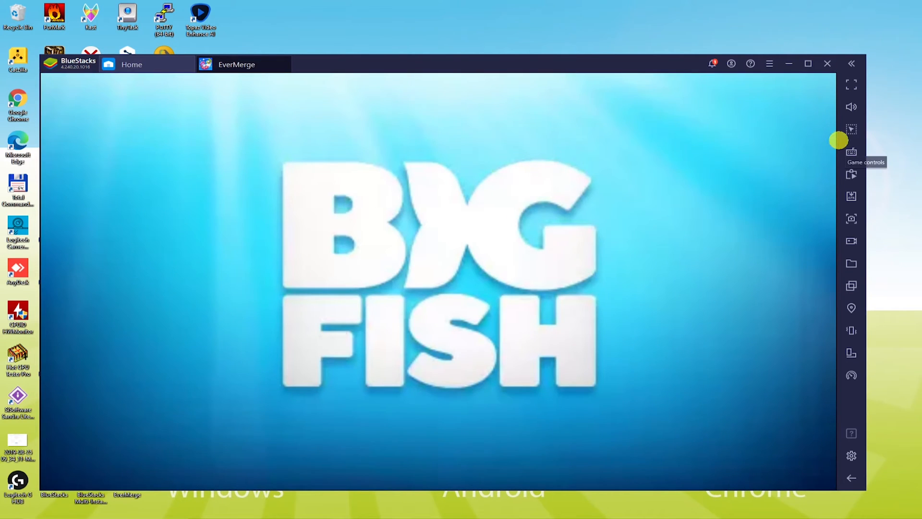
mouse_move(851, 152)
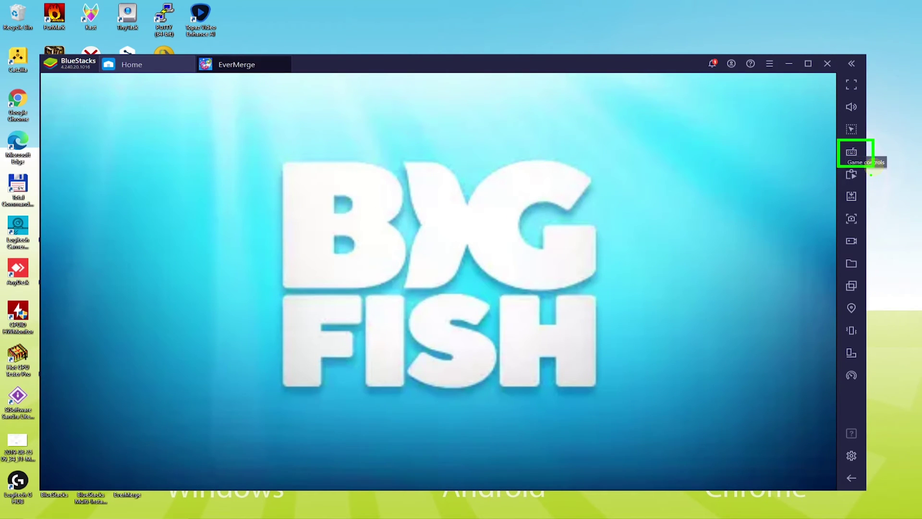
Step: Advance through EverMerge's splash and opening tutorial prompts until the first quest completes
click(851, 151)
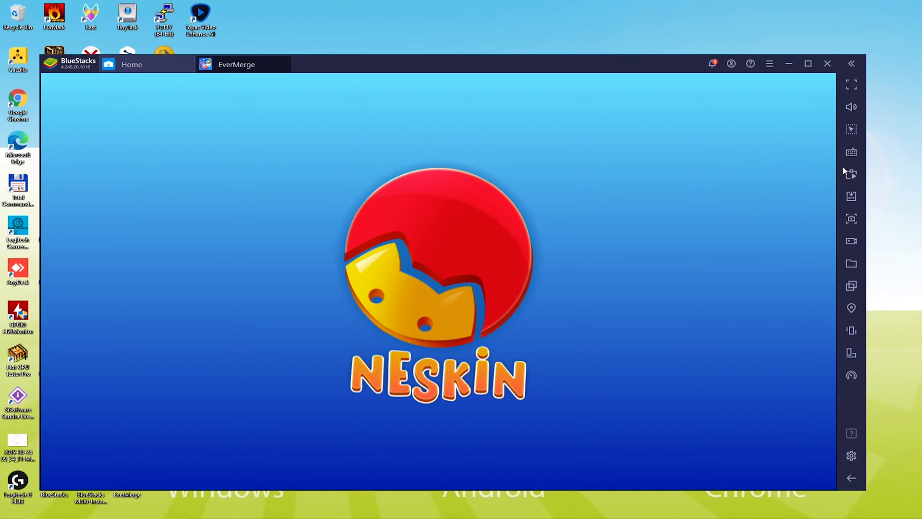
mouse_move(758, 324)
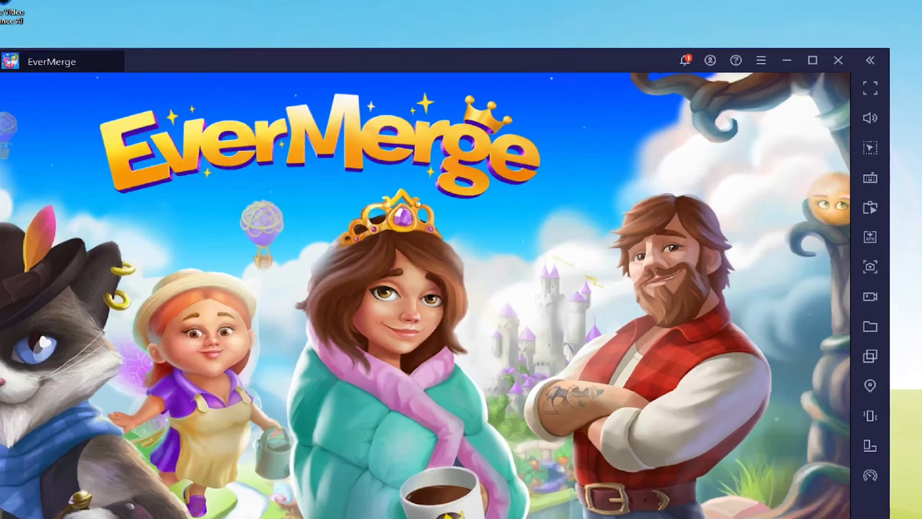
click(813, 60)
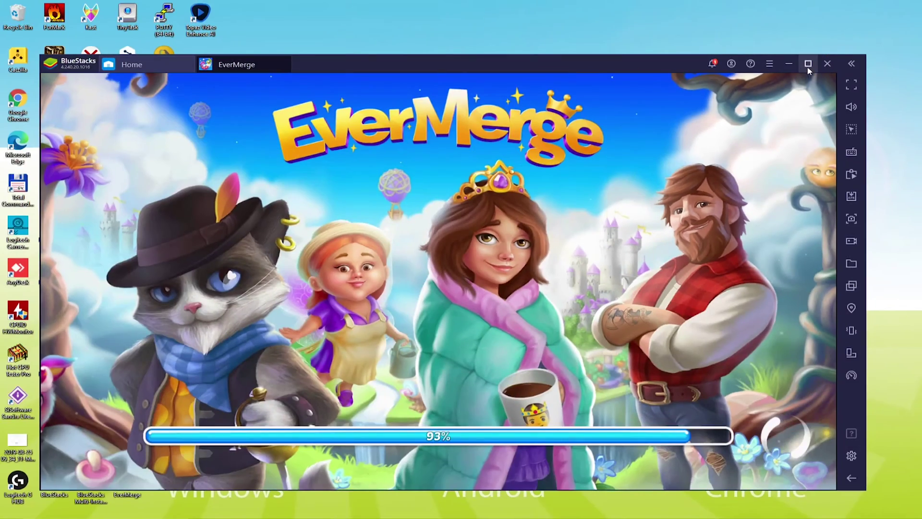
click(807, 63)
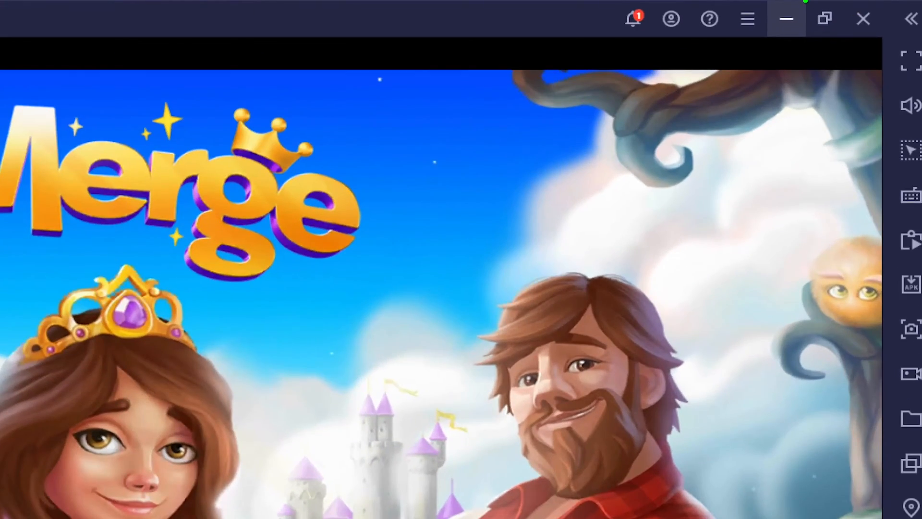
click(824, 18)
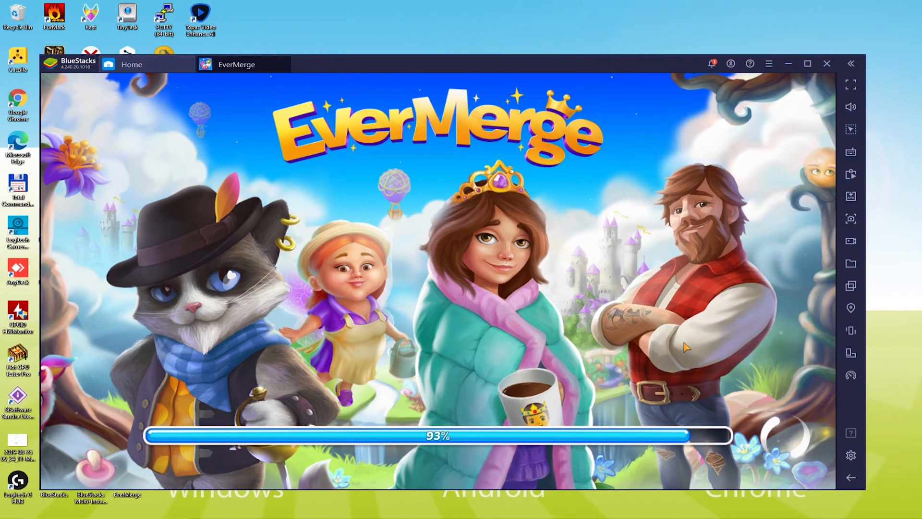
mouse_move(685, 346)
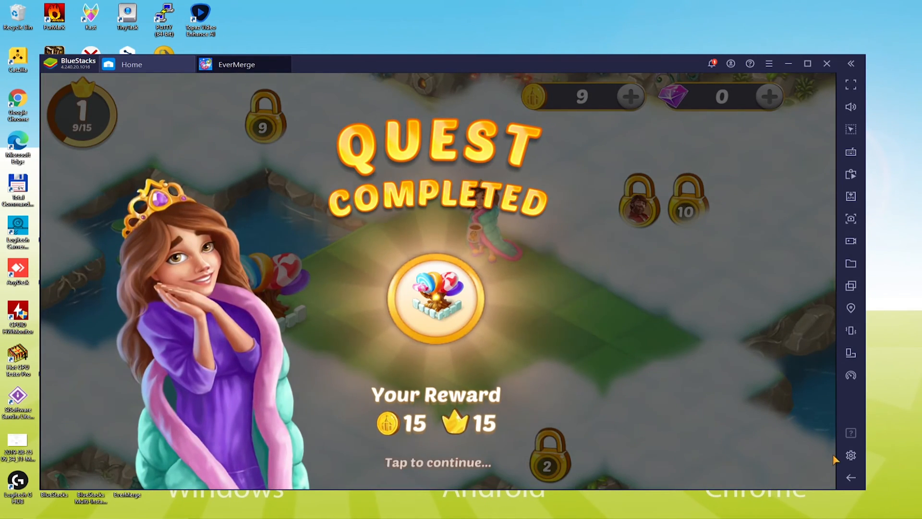
Step: Review the emulator's Game settings and Preferences, then open the sack to drop new items on the board
click(851, 454)
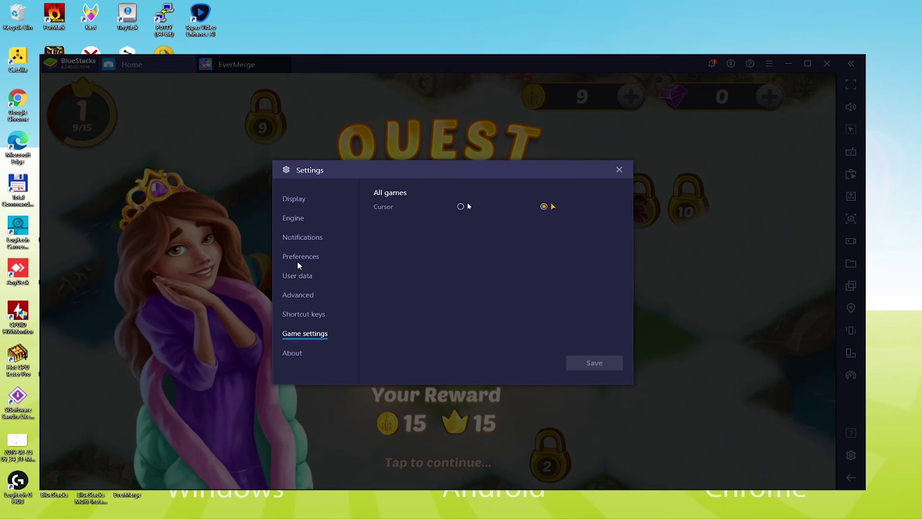
click(300, 256)
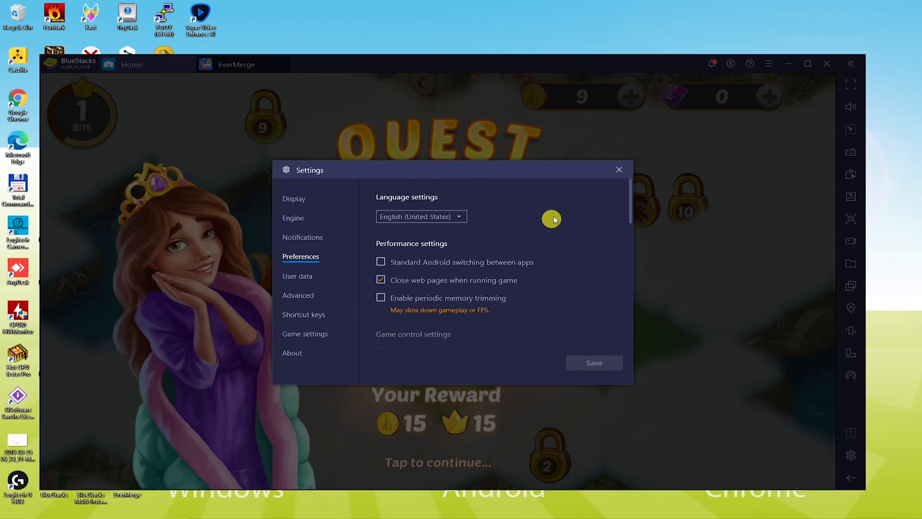
click(619, 170)
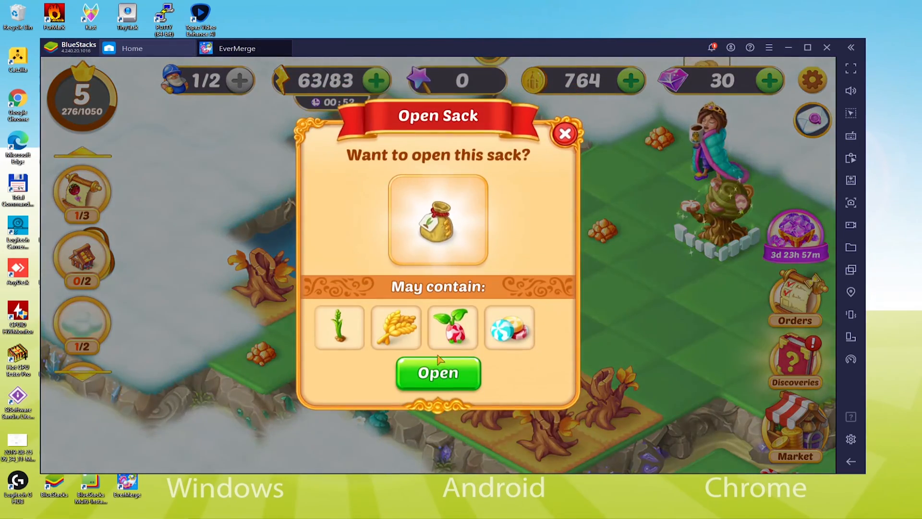
click(439, 374)
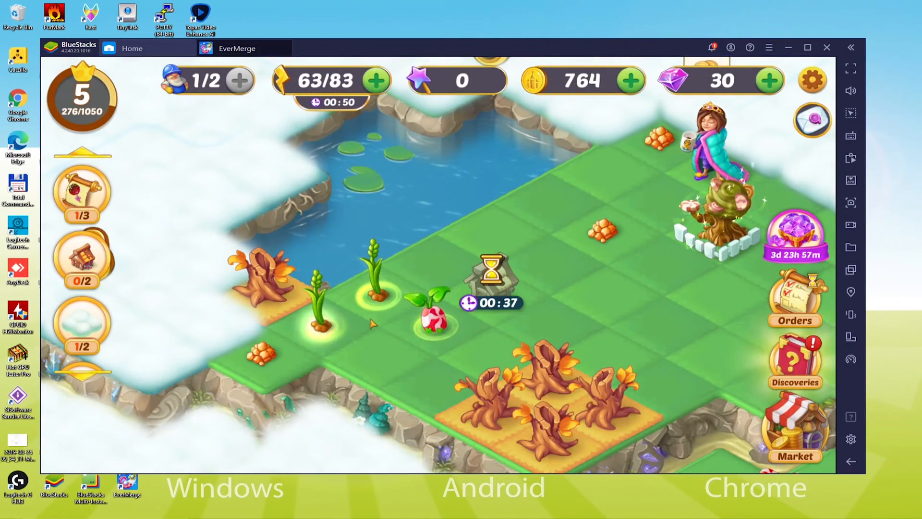